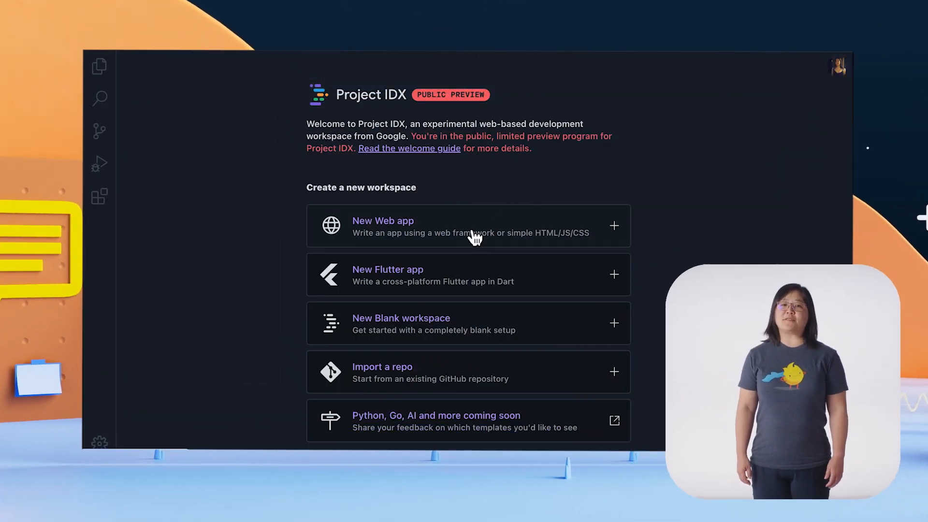
{"action": "mouse_move", "coordinate": [431, 236]}
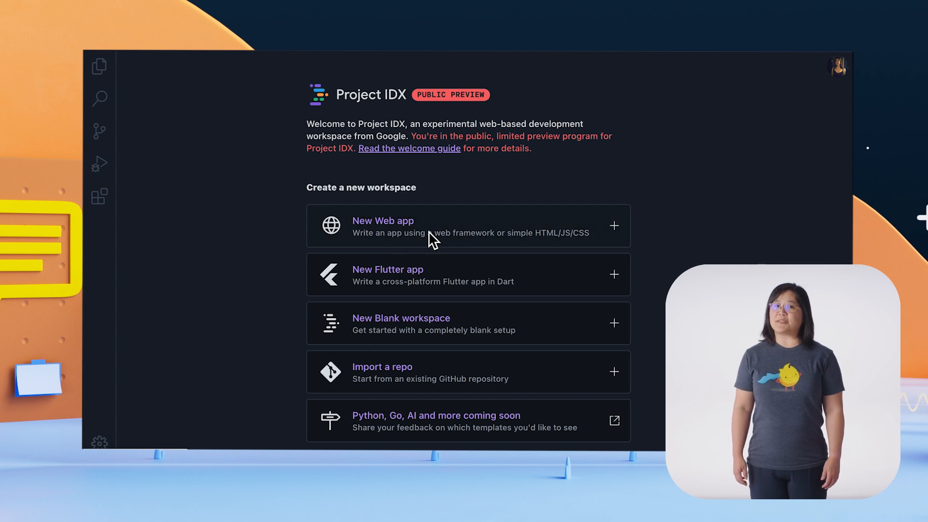
- Create a new Next.js web app workspace named My App
{"action": "left_click", "coordinate": [477, 230]}
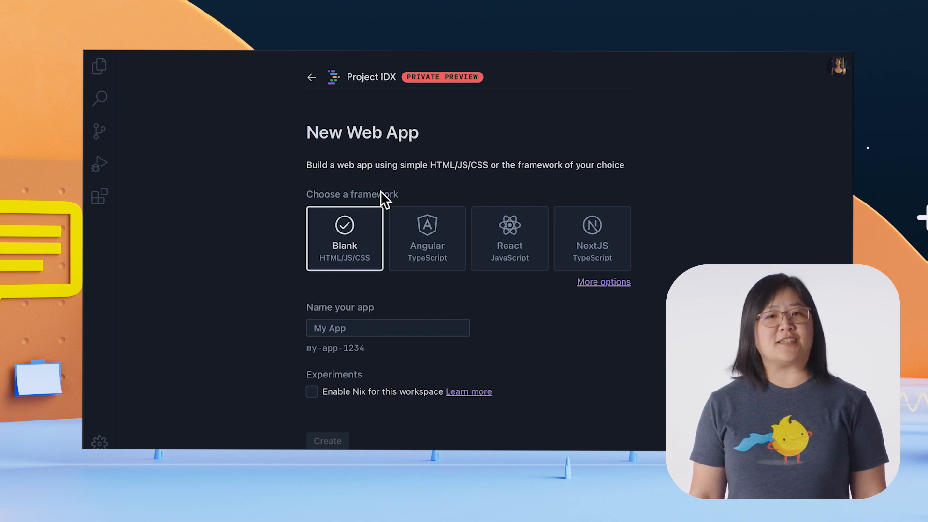
{"action": "left_click", "coordinate": [591, 238]}
{"action": "type", "text": "My App"}
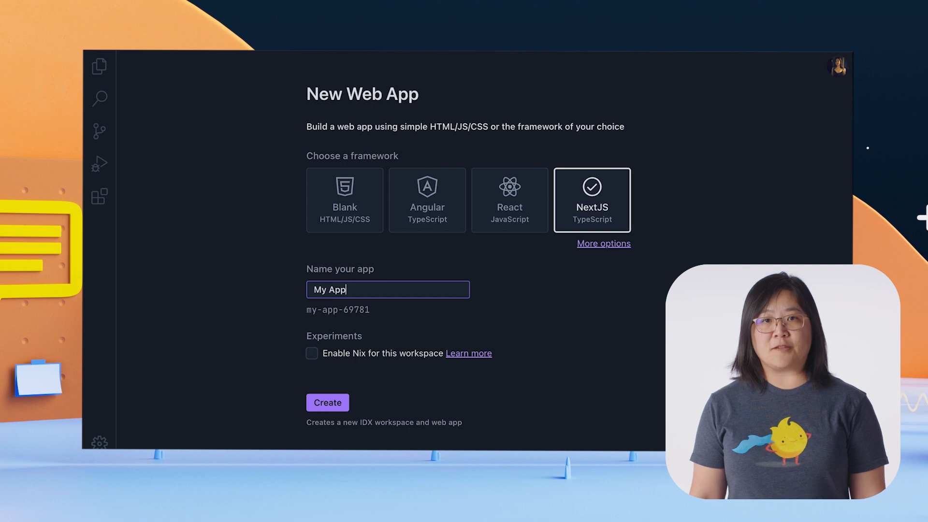
{"action": "left_click", "coordinate": [327, 402]}
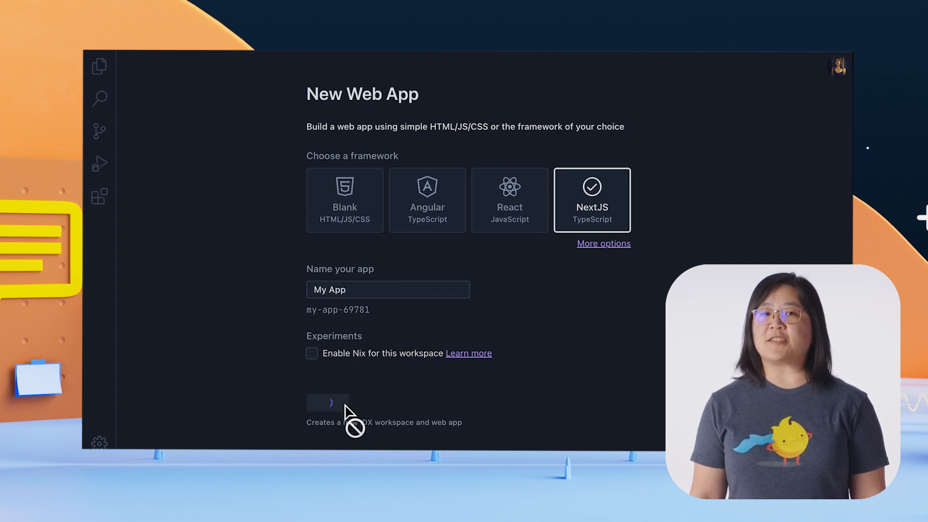
- Edit the page.tsx heading to 'Hello? Does this work?' and watch the preview update
{"action": "left_click", "coordinate": [328, 403]}
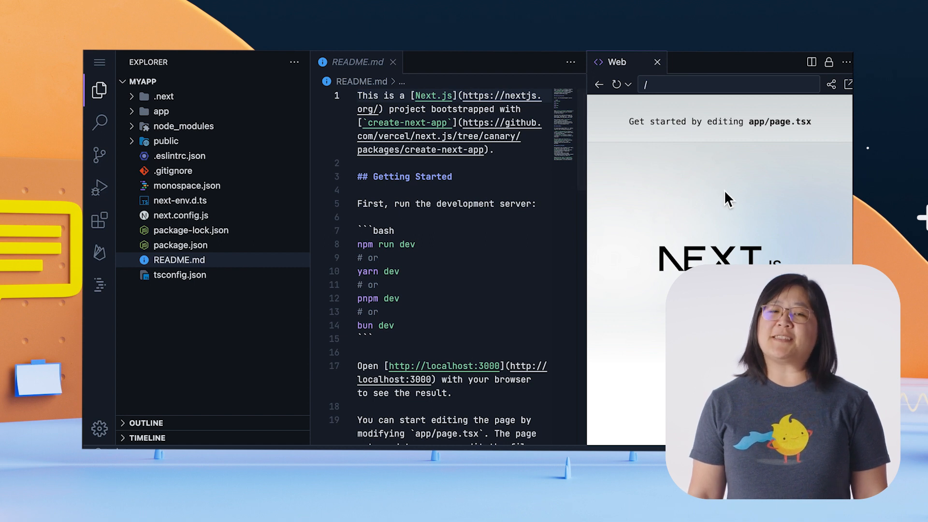
{"action": "mouse_move", "coordinate": [646, 152]}
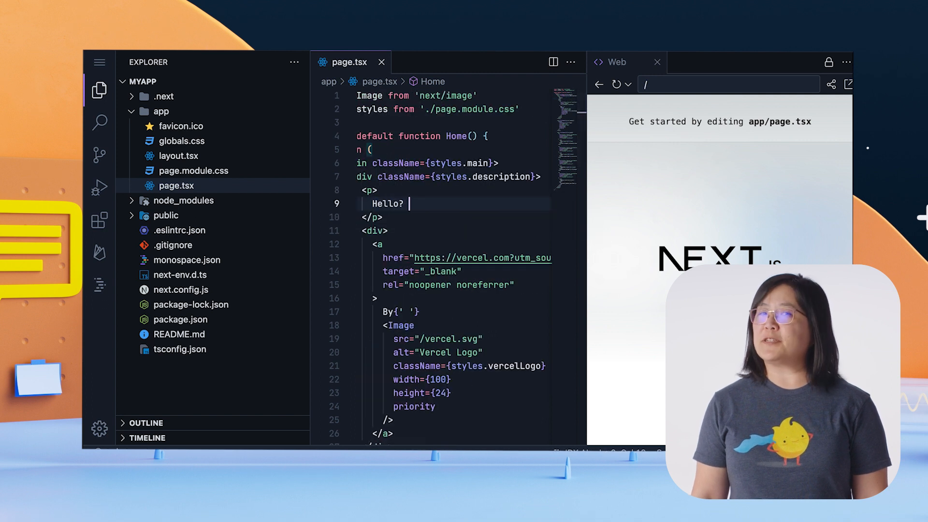
{"action": "type", "text": "Does this work?"}
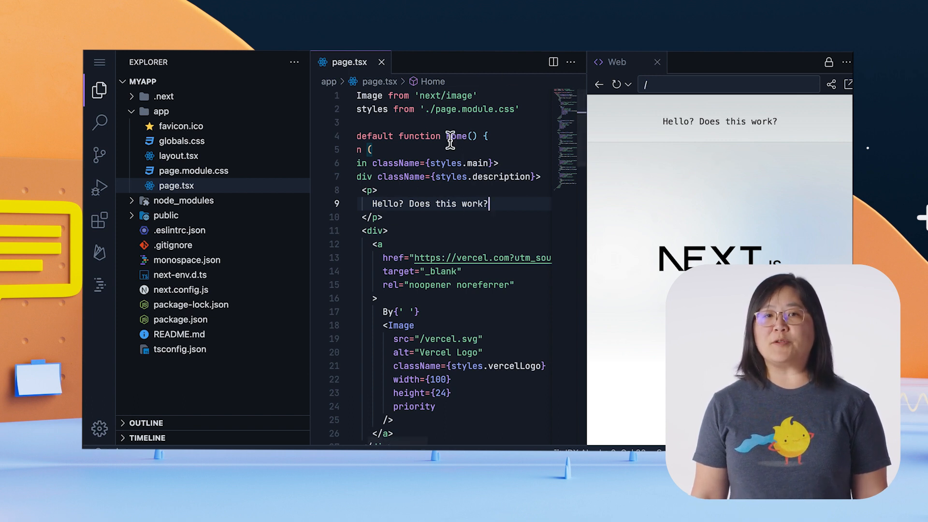
{"action": "mouse_move", "coordinate": [463, 207]}
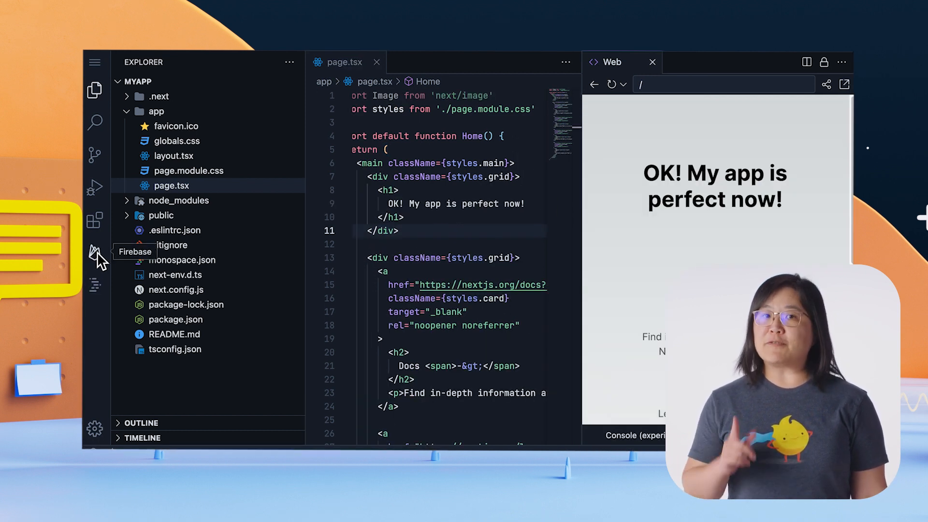
- Link the workspace to Firebase project twitlist-939a3 and initialize Hosting for the app
{"action": "left_click", "coordinate": [96, 251]}
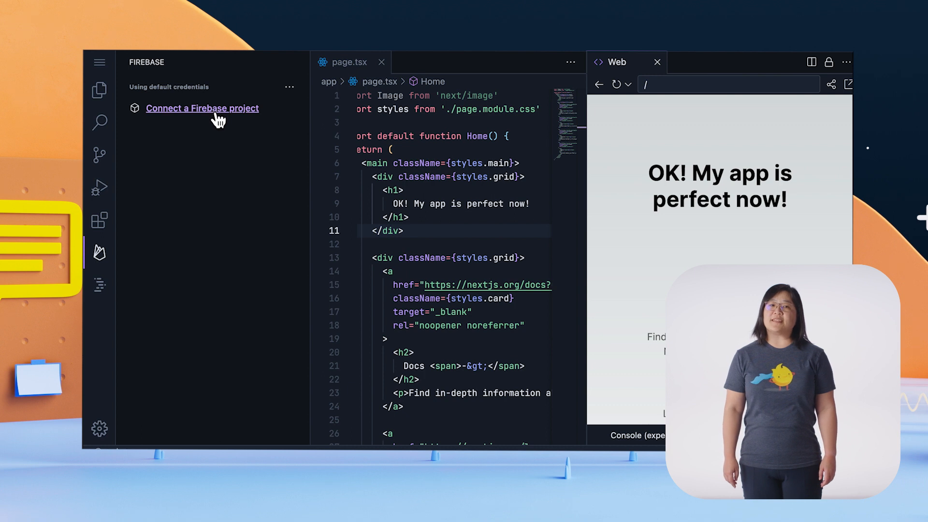
{"action": "left_click", "coordinate": [202, 107]}
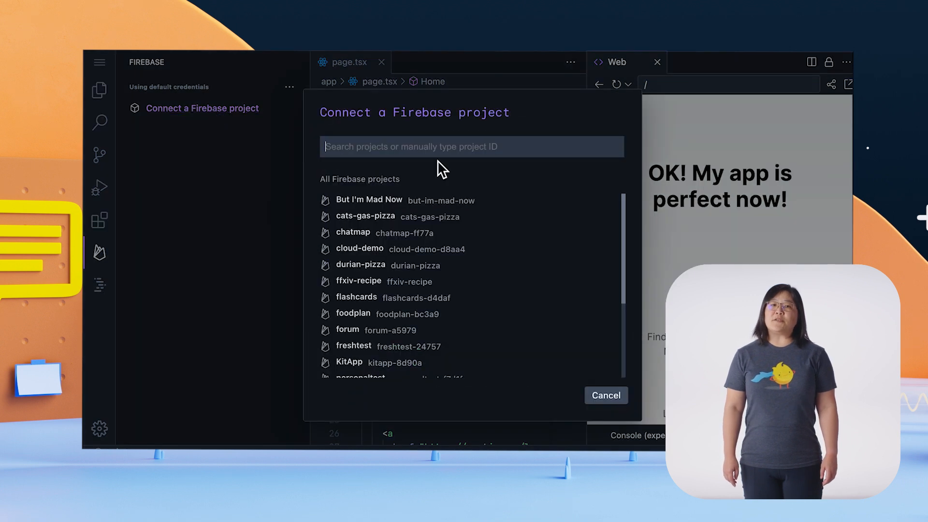
{"action": "type", "text": "tw"}
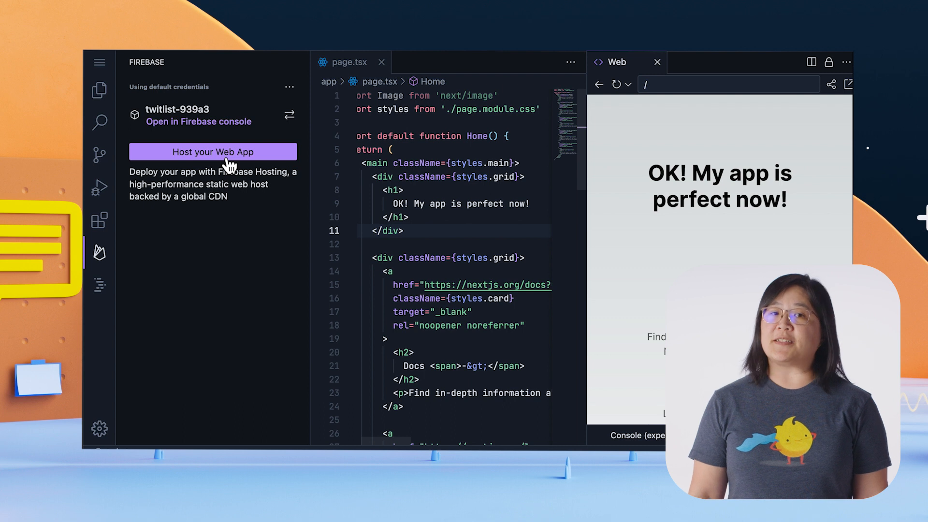
{"action": "left_click", "coordinate": [213, 152]}
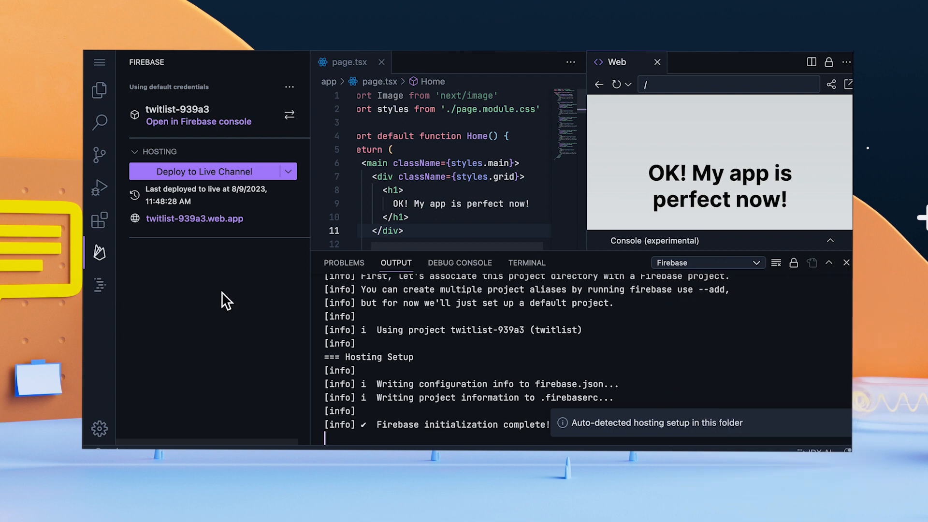
- Deploy the app to a new Hosting preview channel named preview and view the preview site
{"action": "left_click", "coordinate": [290, 171]}
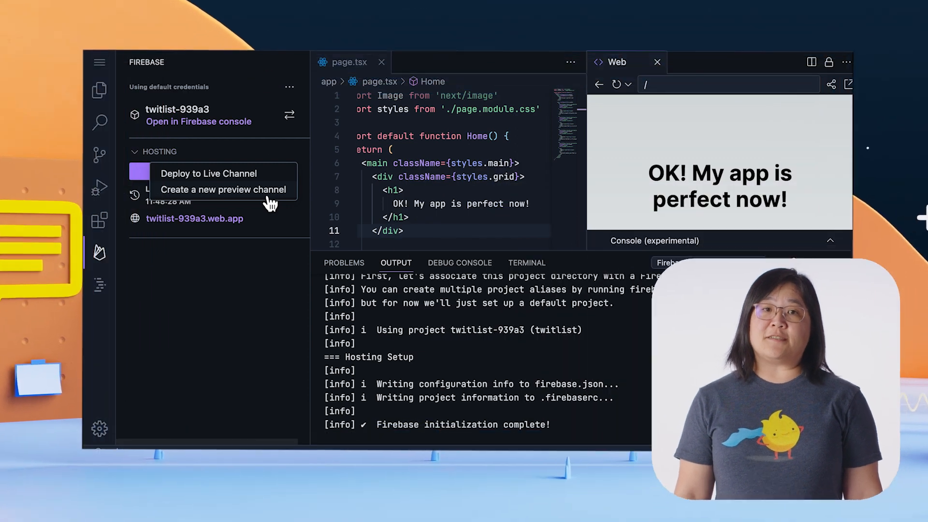
{"action": "left_click", "coordinate": [223, 189]}
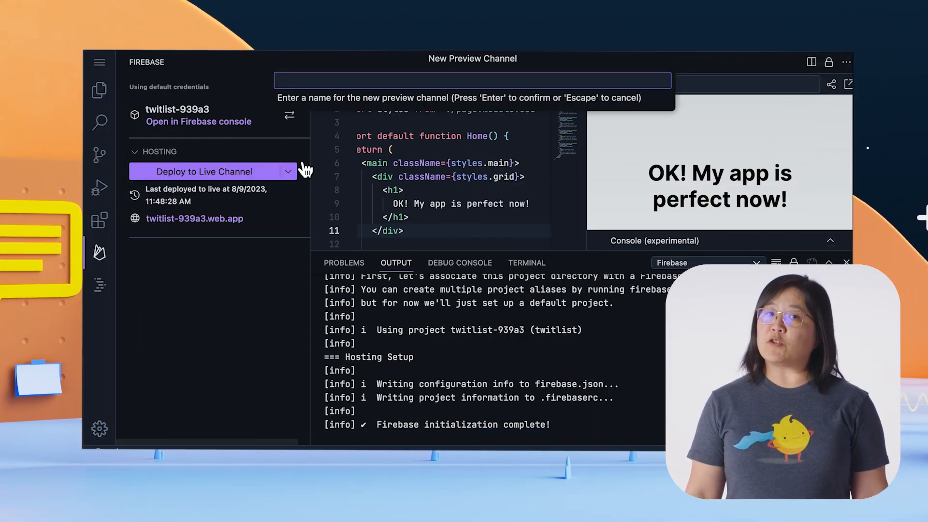
{"action": "type", "text": "prev"}
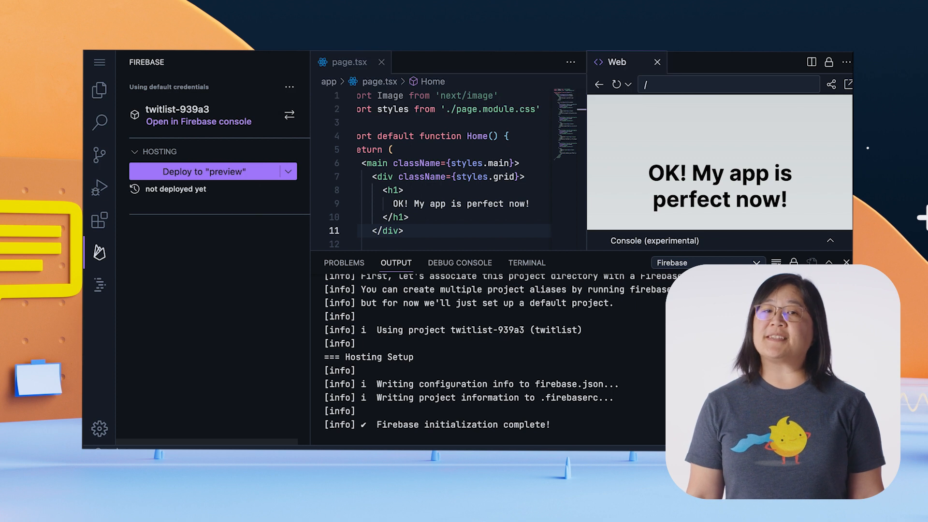
{"action": "mouse_move", "coordinate": [230, 193]}
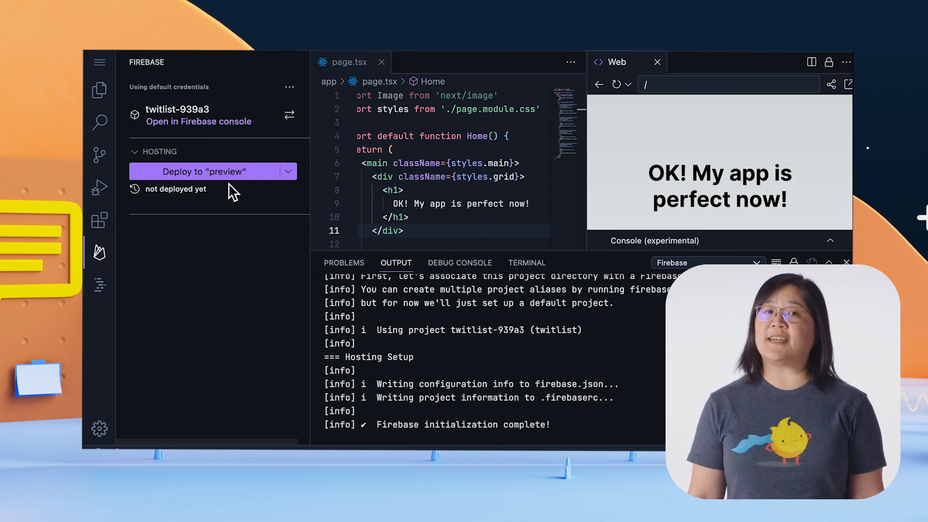
{"action": "left_click", "coordinate": [204, 171]}
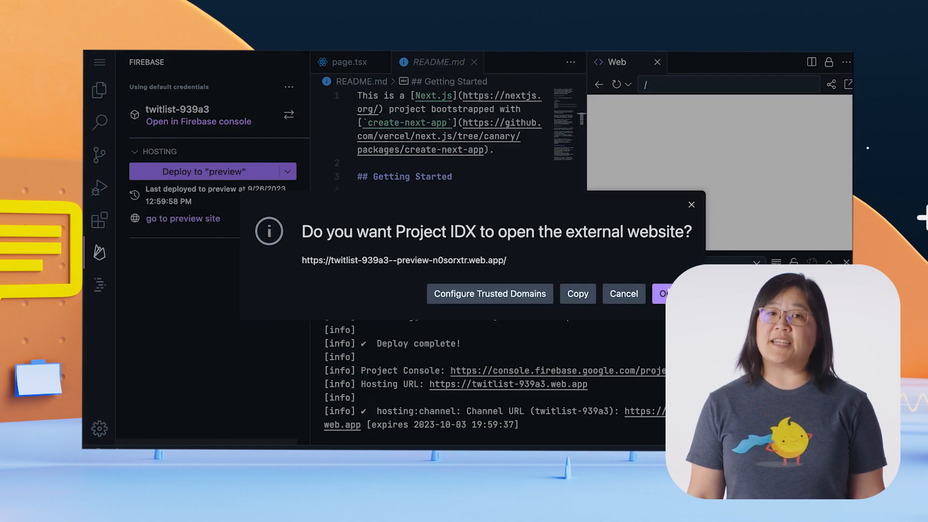
{"action": "left_click", "coordinate": [663, 294]}
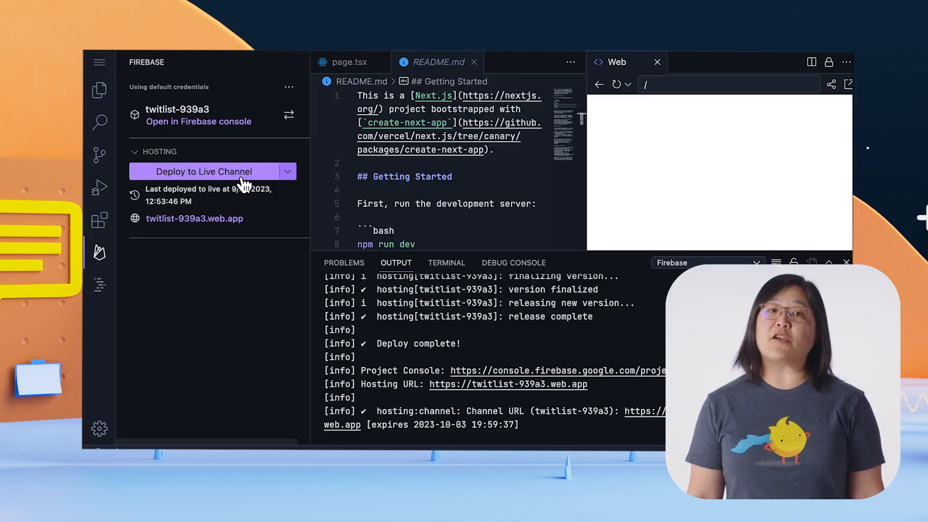
- Deploy the app to the live Firebase Hosting channel
{"action": "left_click", "coordinate": [204, 171]}
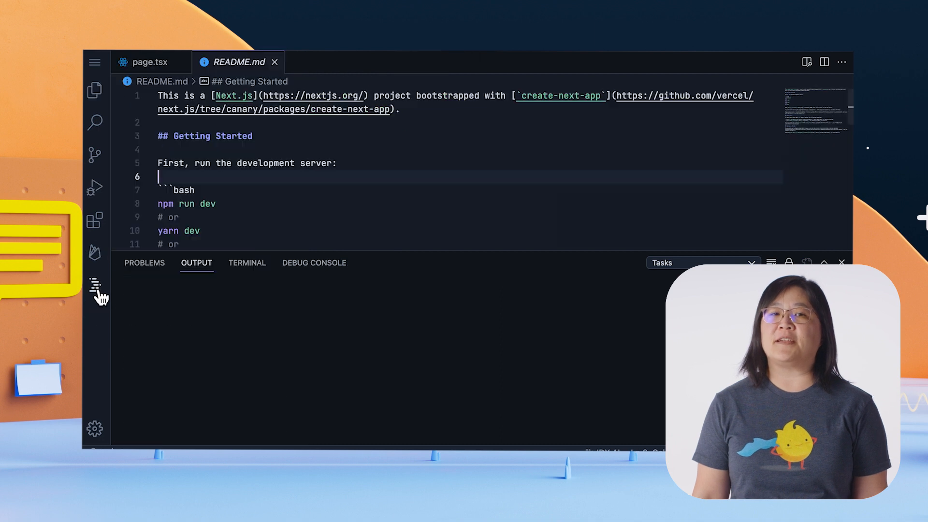
- From the IDX dashboard, bring up the Share dialog for the My App workspace
{"action": "left_click", "coordinate": [95, 284]}
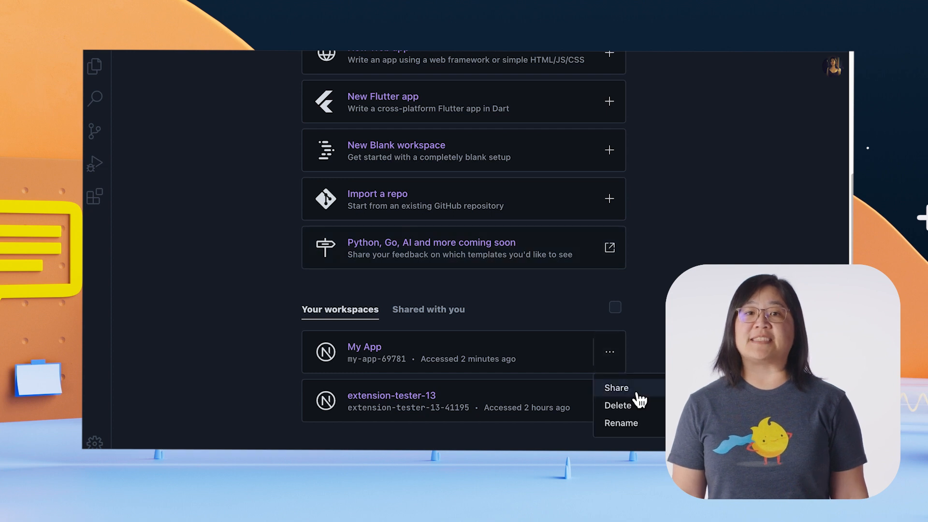
{"action": "left_click", "coordinate": [616, 387]}
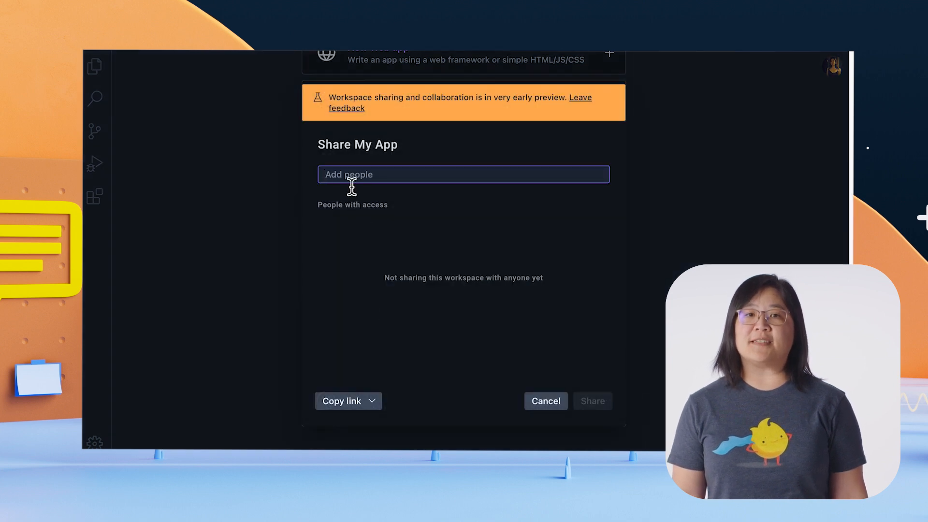